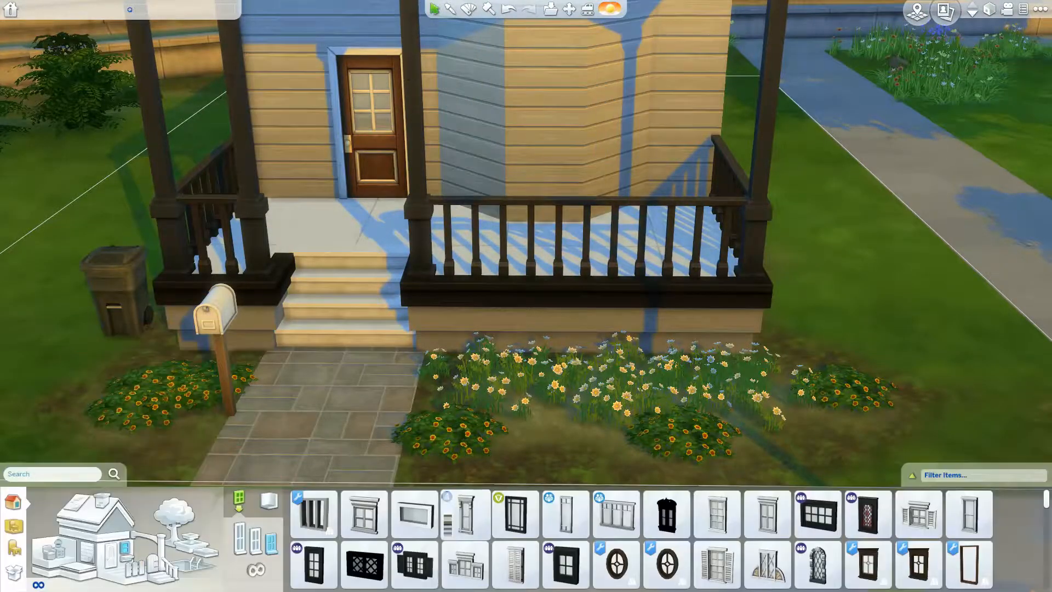
Fit a wooden glass-panelled door into the cream wall beside the blue-walled room.
left_click(566, 512)
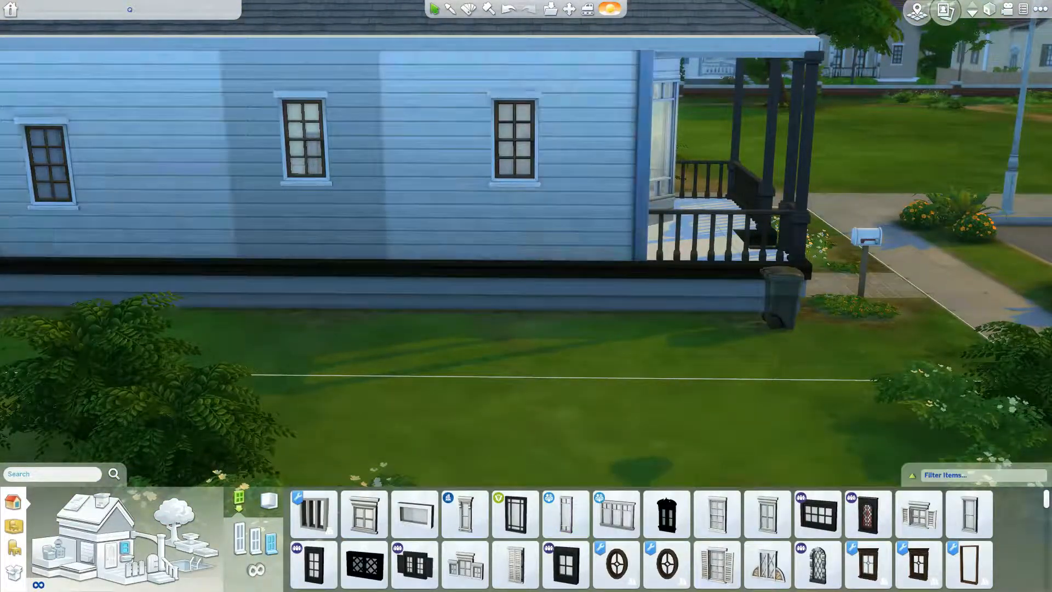
left_click(565, 514)
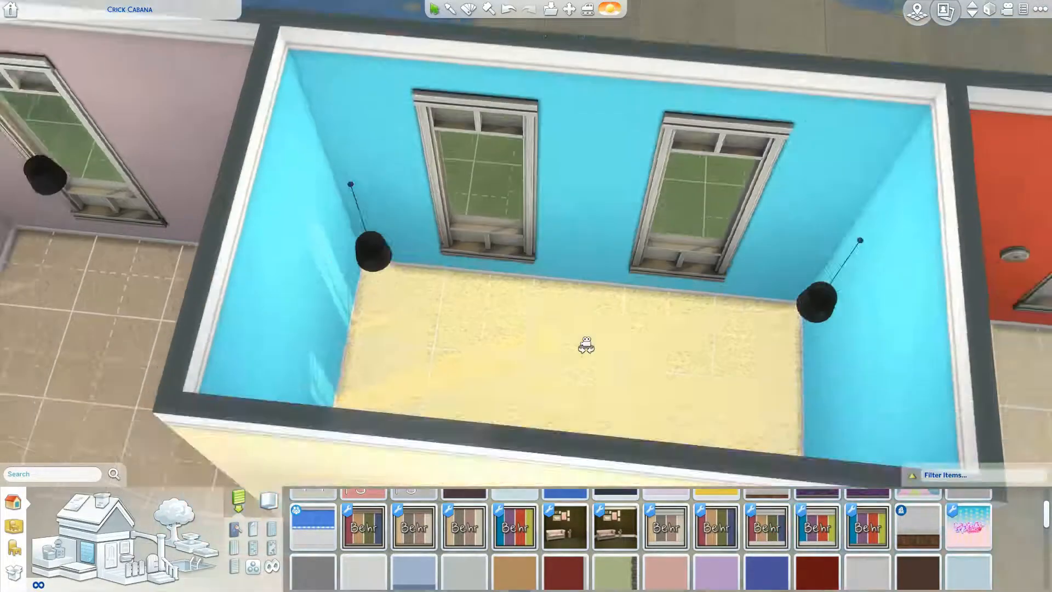
scroll("down", 3)
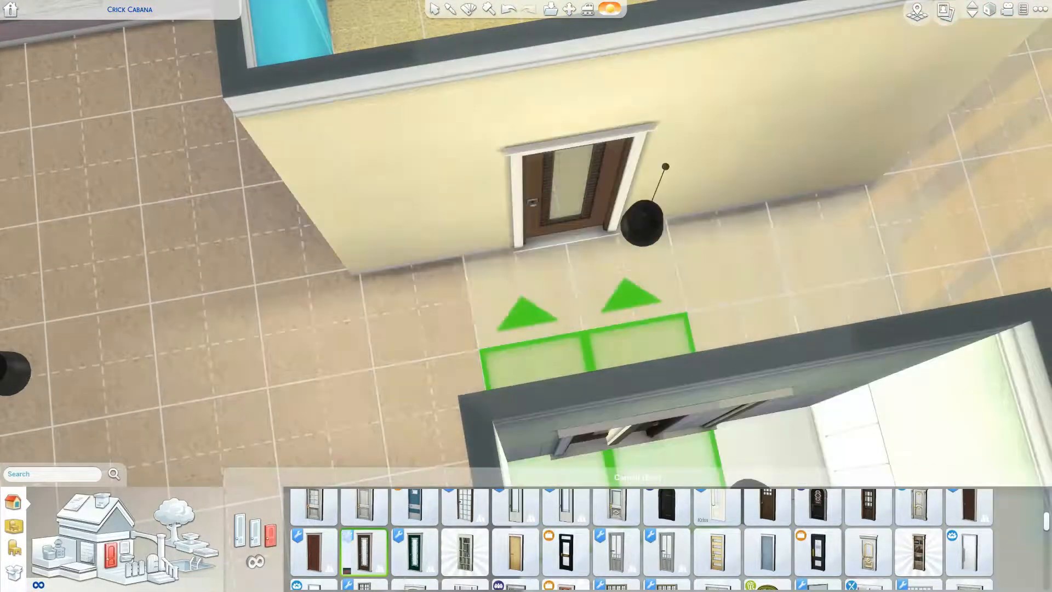
left_click(414, 552)
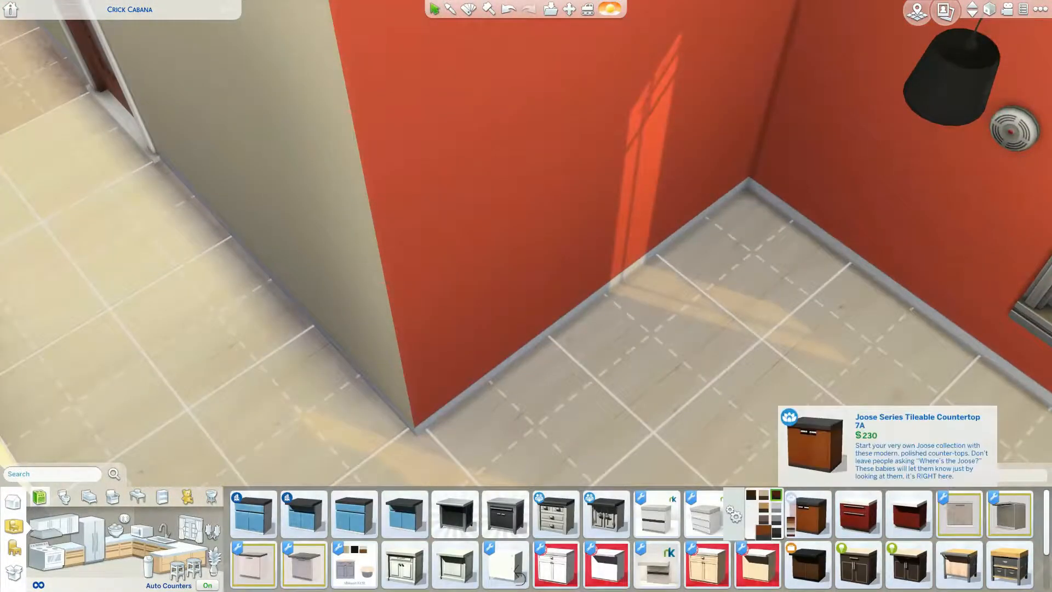
Select a trash can from the Kitchen category for the corner beside the stove and counters.
left_click(808, 513)
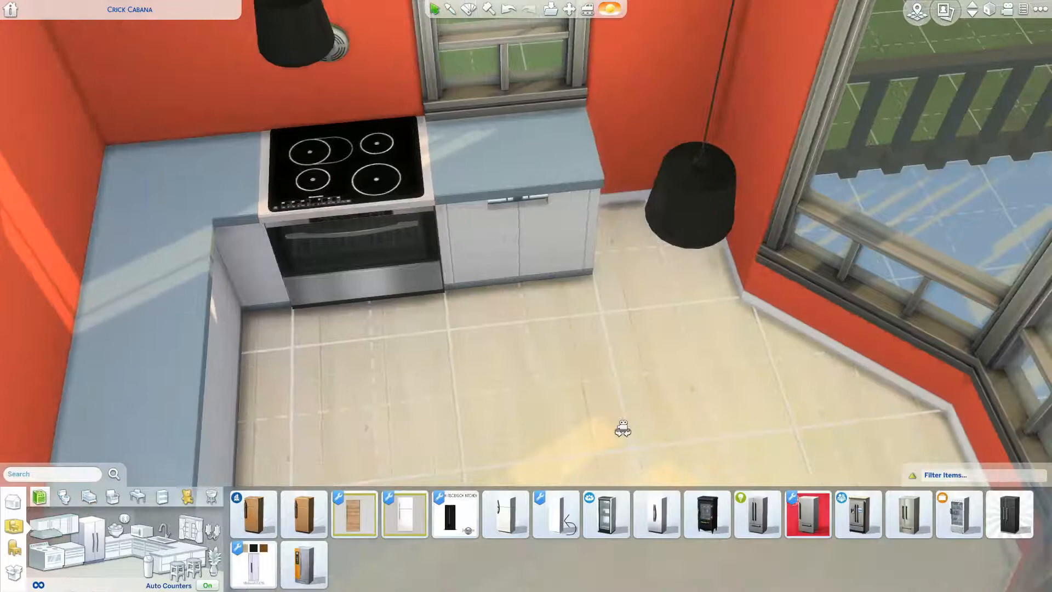
left_click(655, 515)
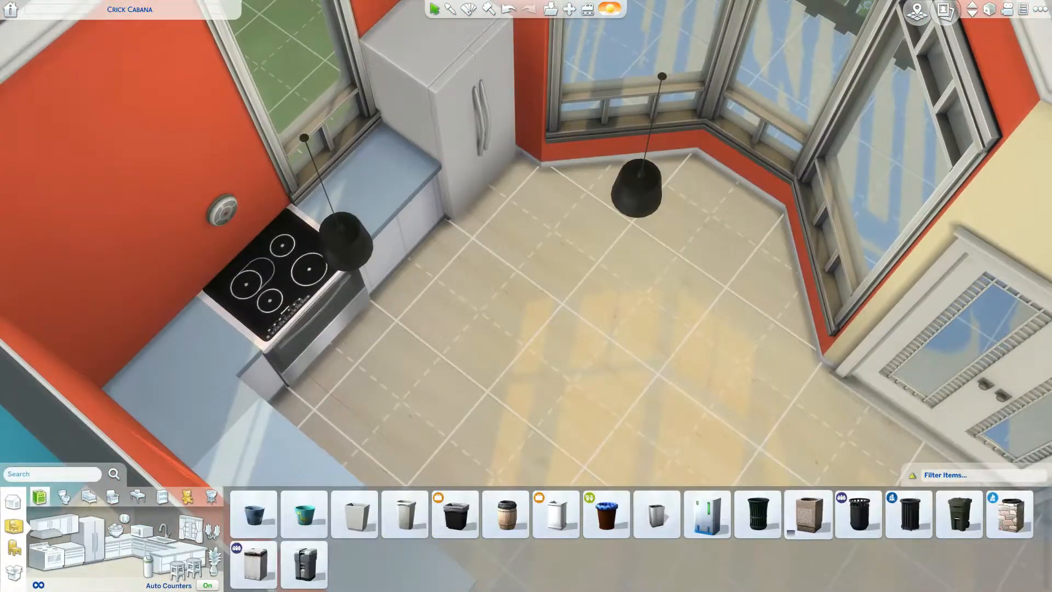
left_click(655, 514)
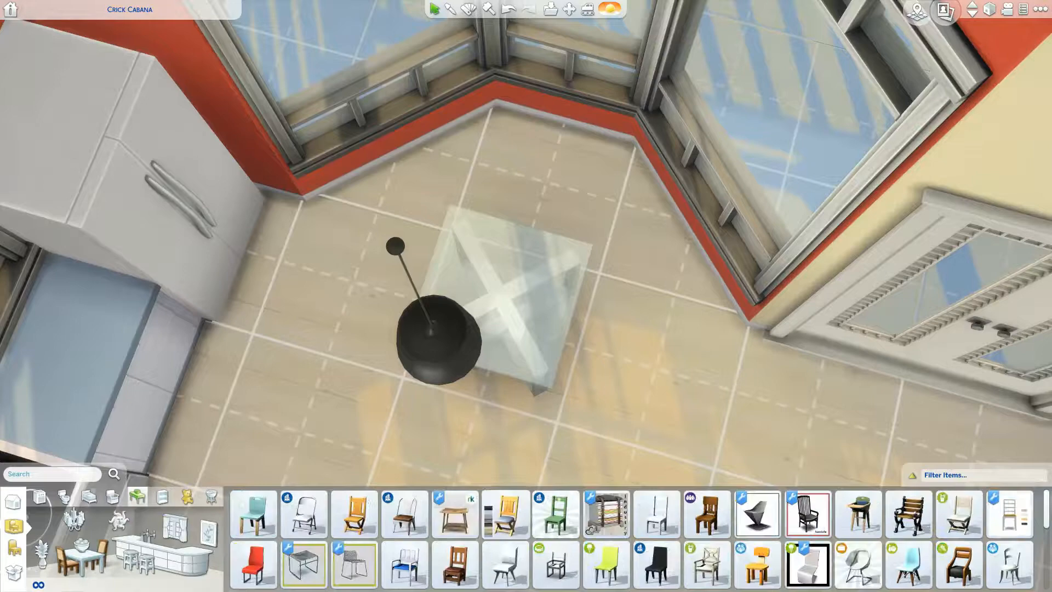
mouse_move(807, 566)
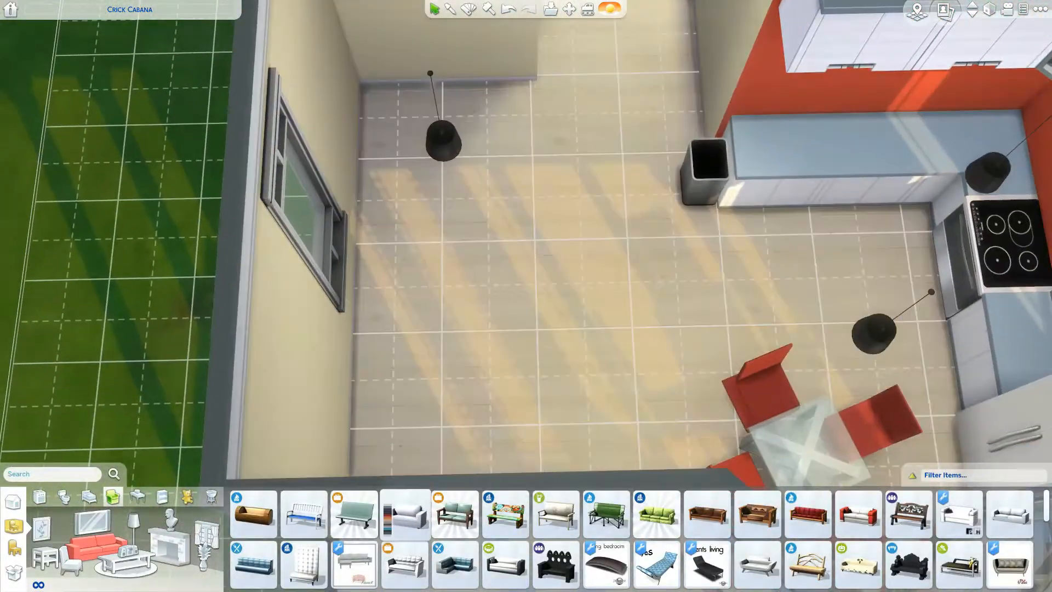
Select the Get 'Em Young TV Stand from the TVs category for the room next to the kitchen.
left_click(404, 513)
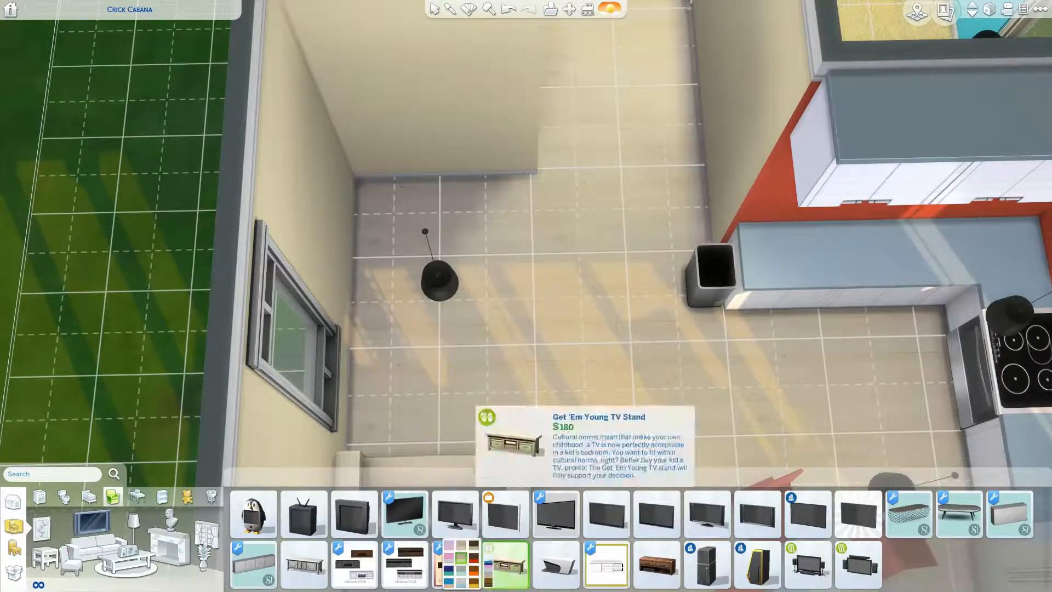
left_click(606, 514)
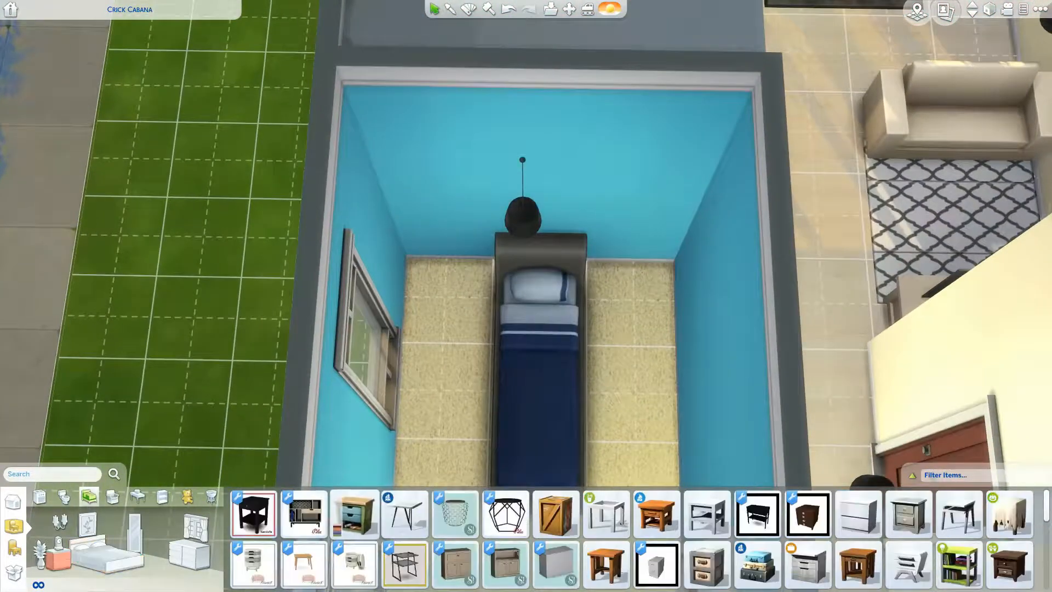
Place a nightstand from the End Tables category beside the bed in the blue bedroom.
left_click(253, 513)
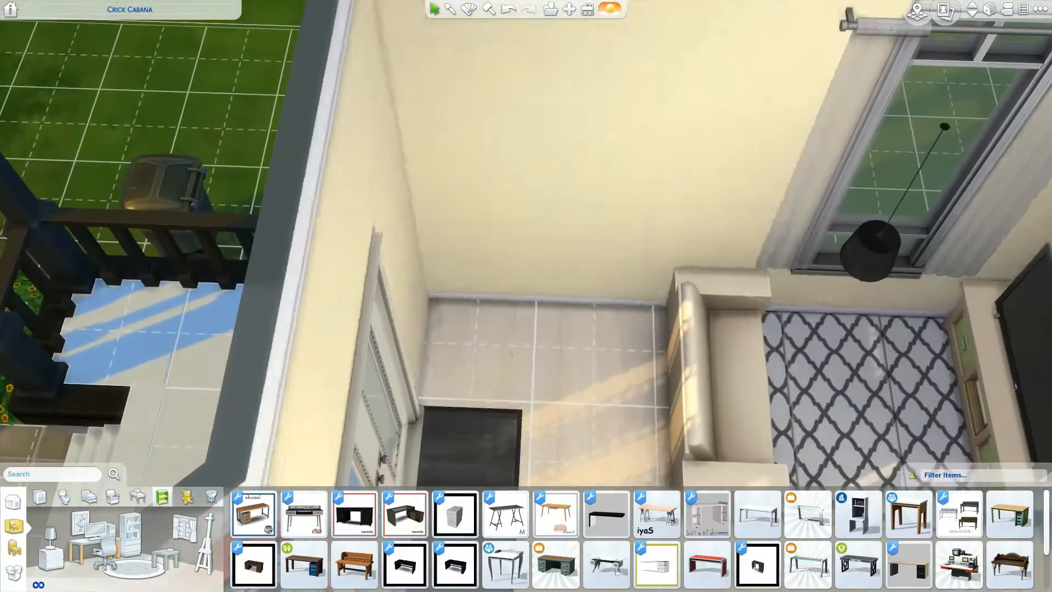
Select a desk for the room with the patterned rug and armchair.
left_click(859, 512)
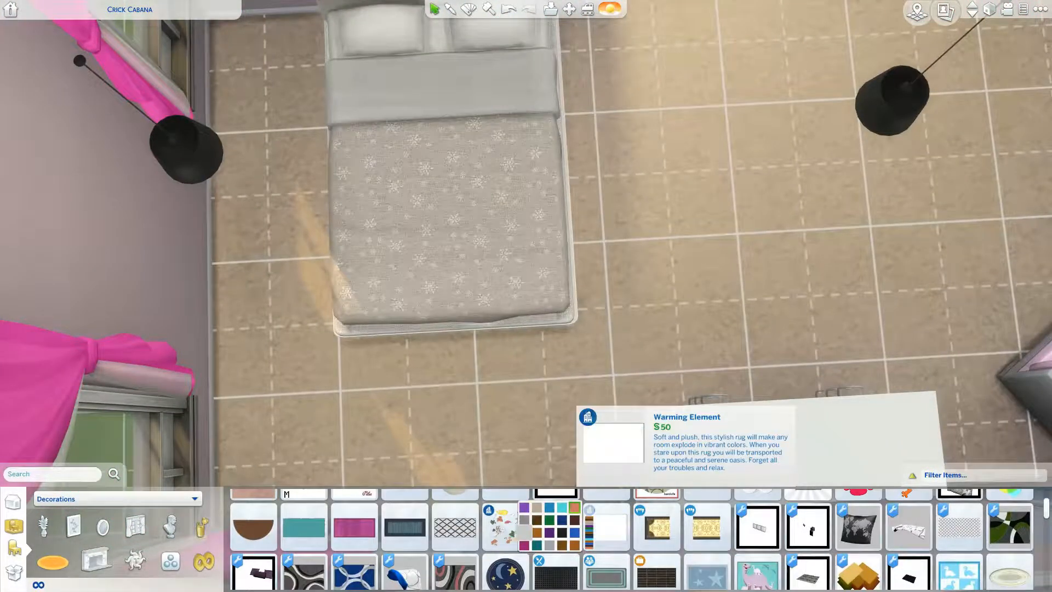
Pick a rug from Decorations > Rugs to lay under the bedroom bed.
left_click(605, 527)
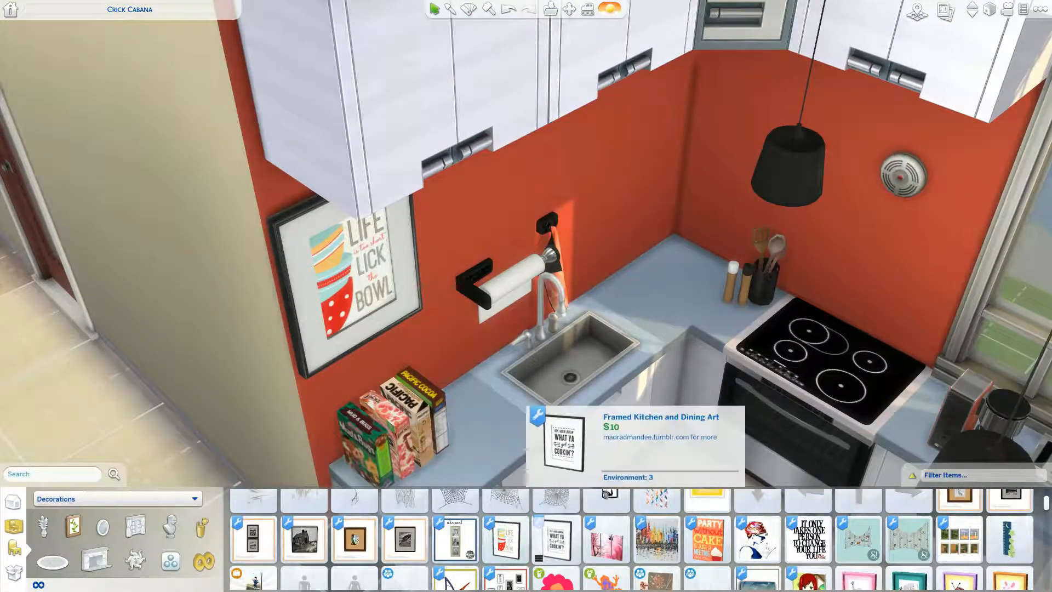
Hang Framed Kitchen and Dining Art on the orange kitchen wall beside the sink.
left_click(555, 540)
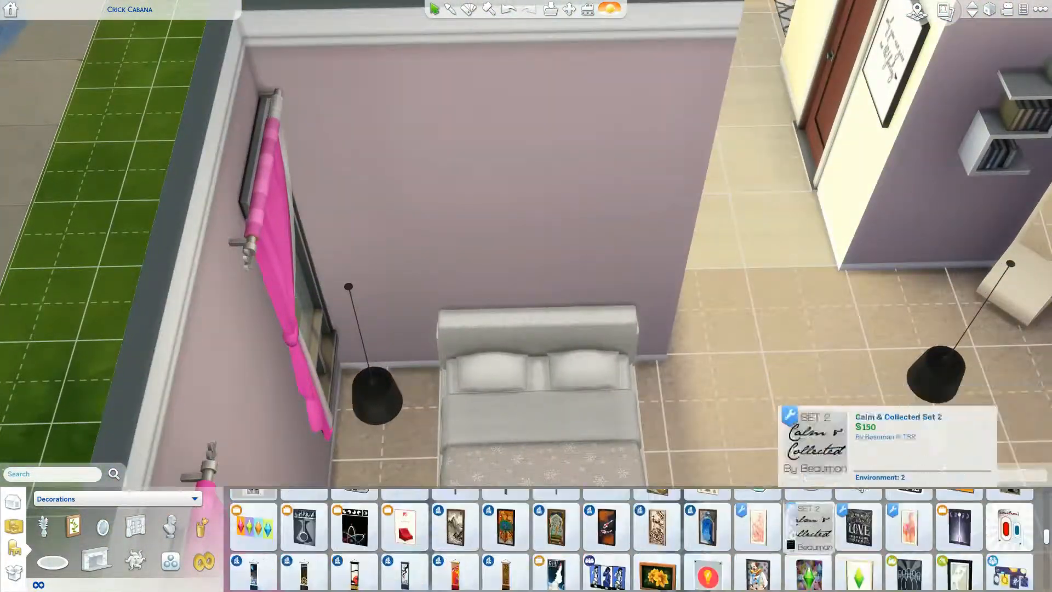
Hang two pink abstract paintings side by side on the wall between the curtained windows.
left_click(757, 525)
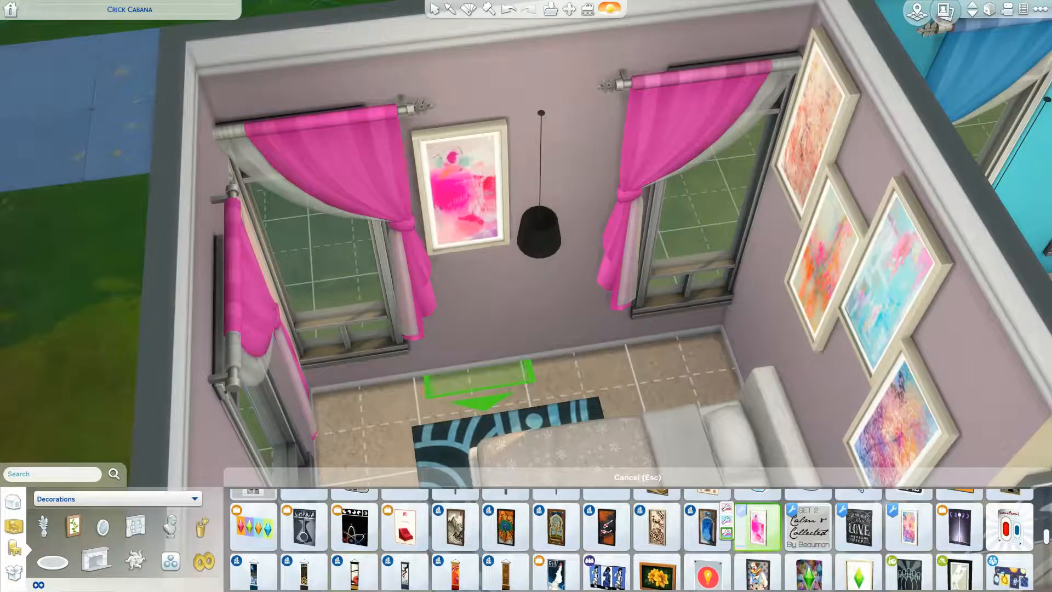
left_click(907, 525)
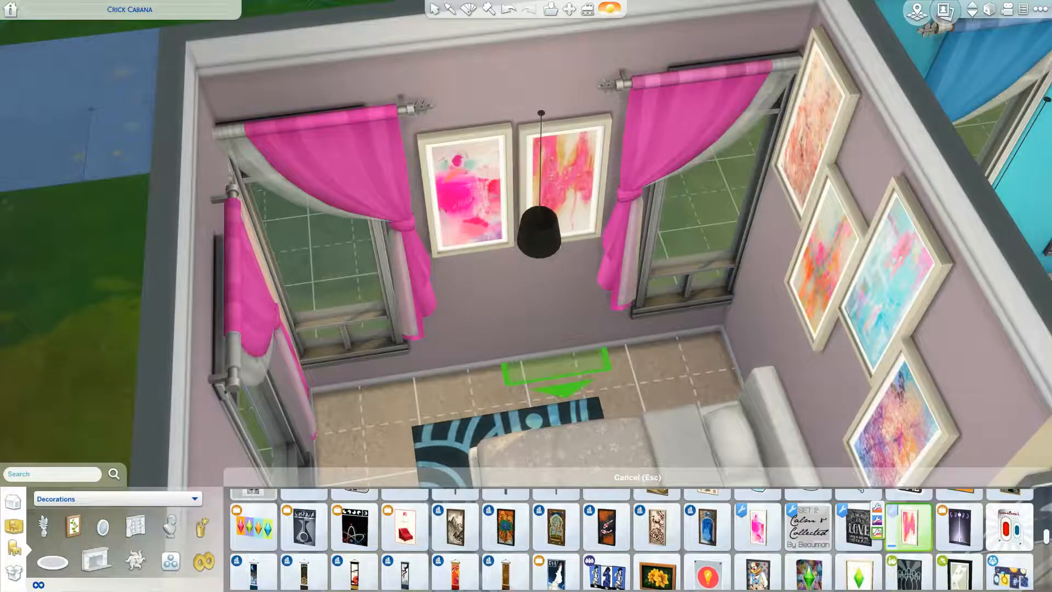